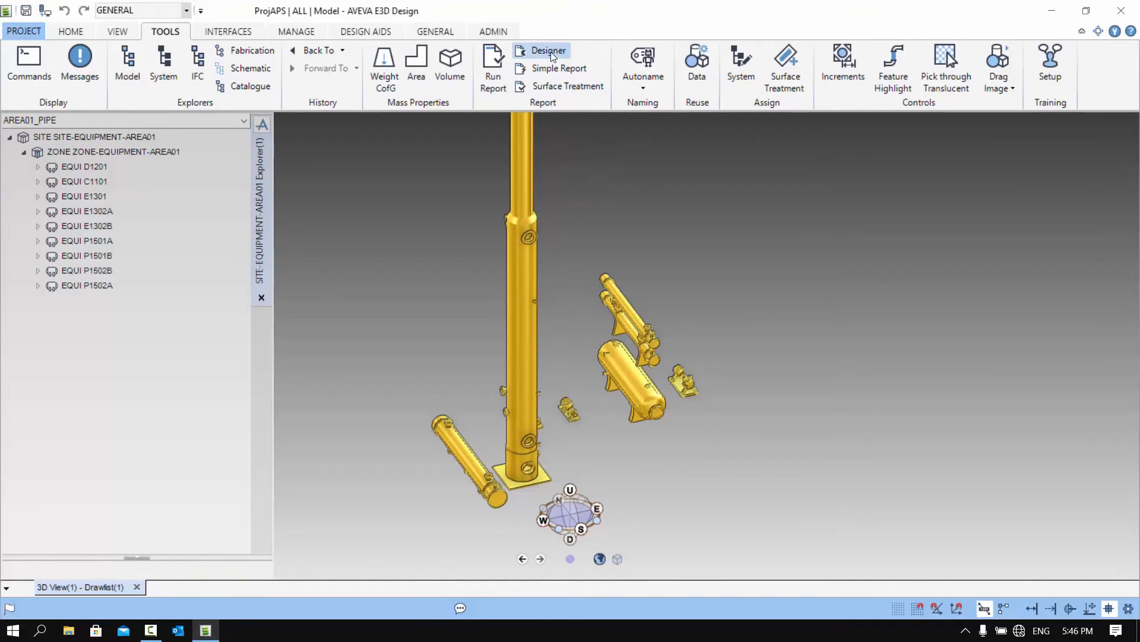
Step: Launch the Report Designer from the TOOLS ribbon to start a new blank report layout
click(549, 50)
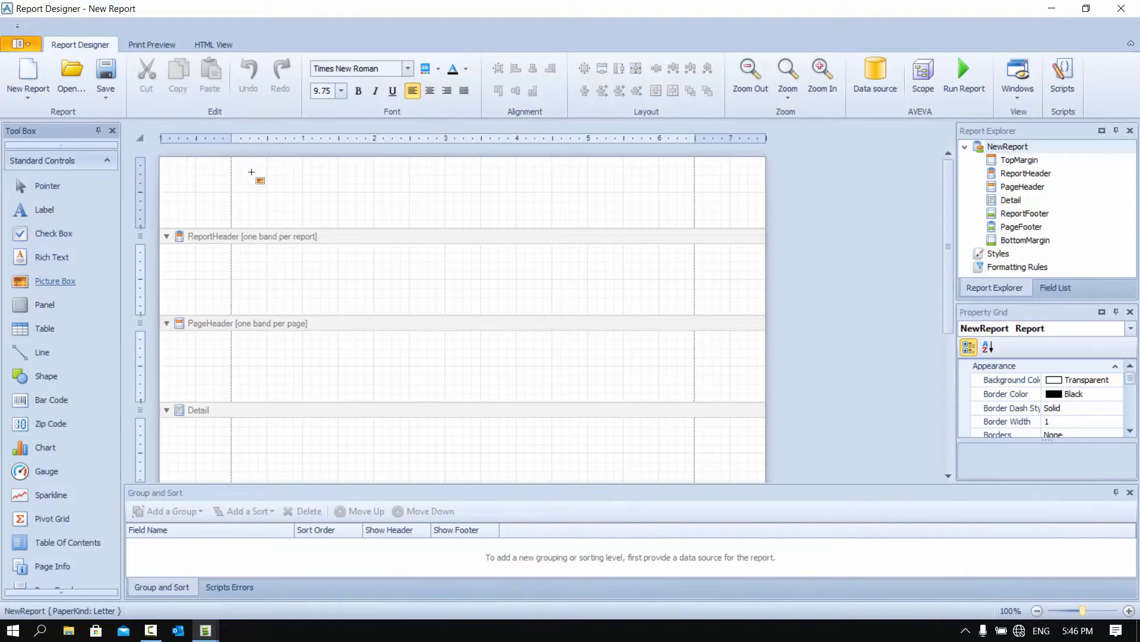
Step: Draw an empty picture box in the TopMargin band and reach its image properties
drag(244, 162, 401, 222)
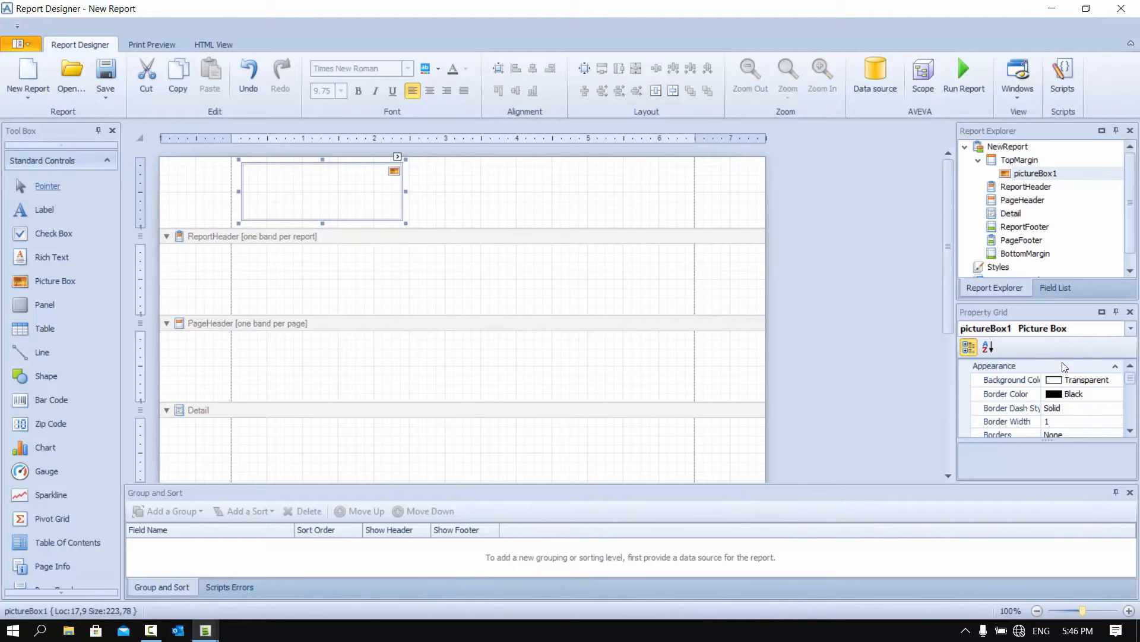
mouse_move(1054, 318)
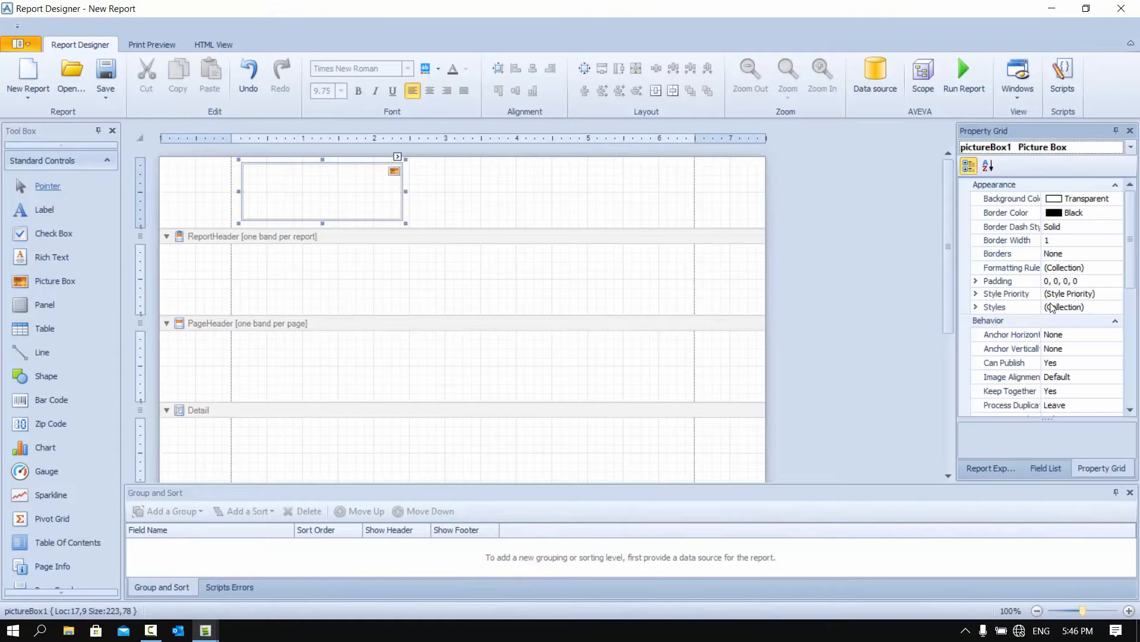
mouse_move(1069, 268)
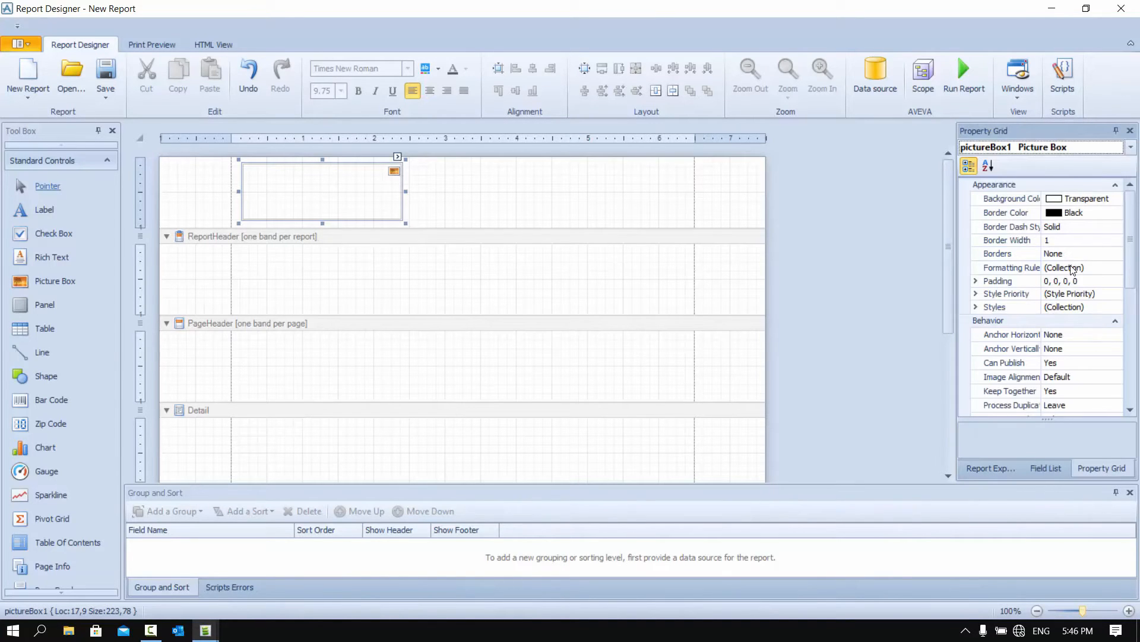
scroll(down, 3)
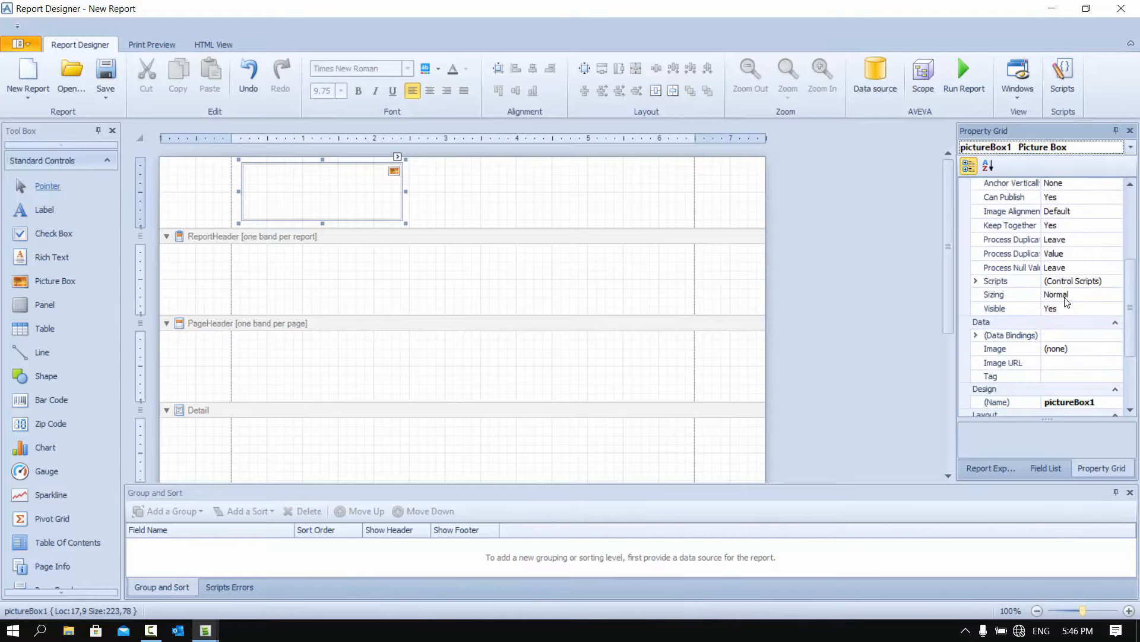
scroll(down, 3)
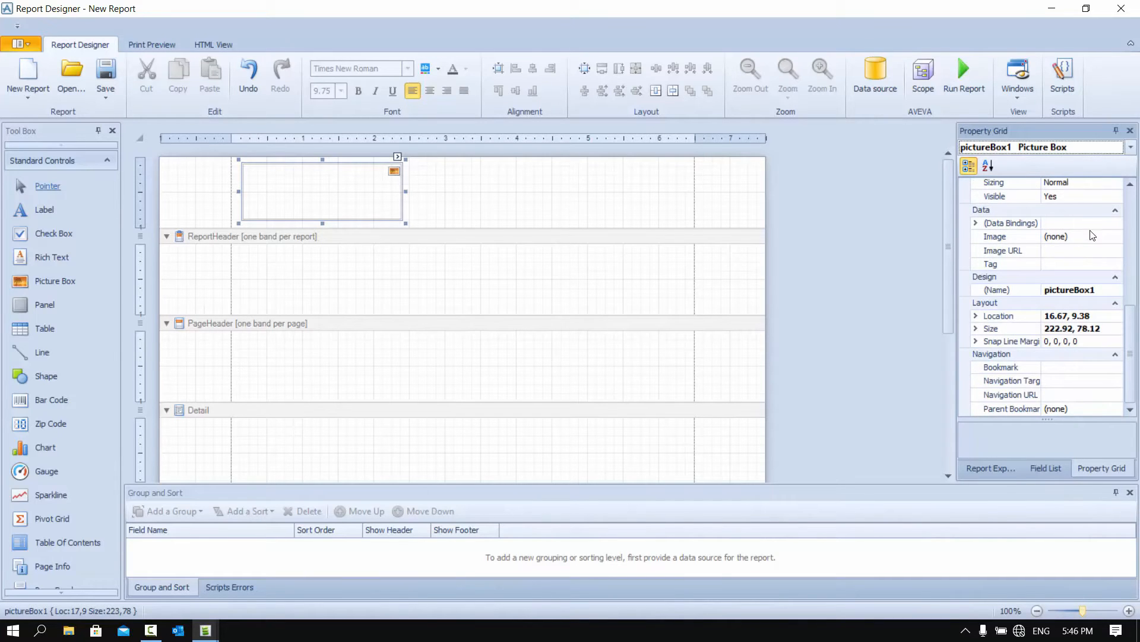
Step: Set the picture box's Image source to tdslogo.png from the reports folder
click(1117, 235)
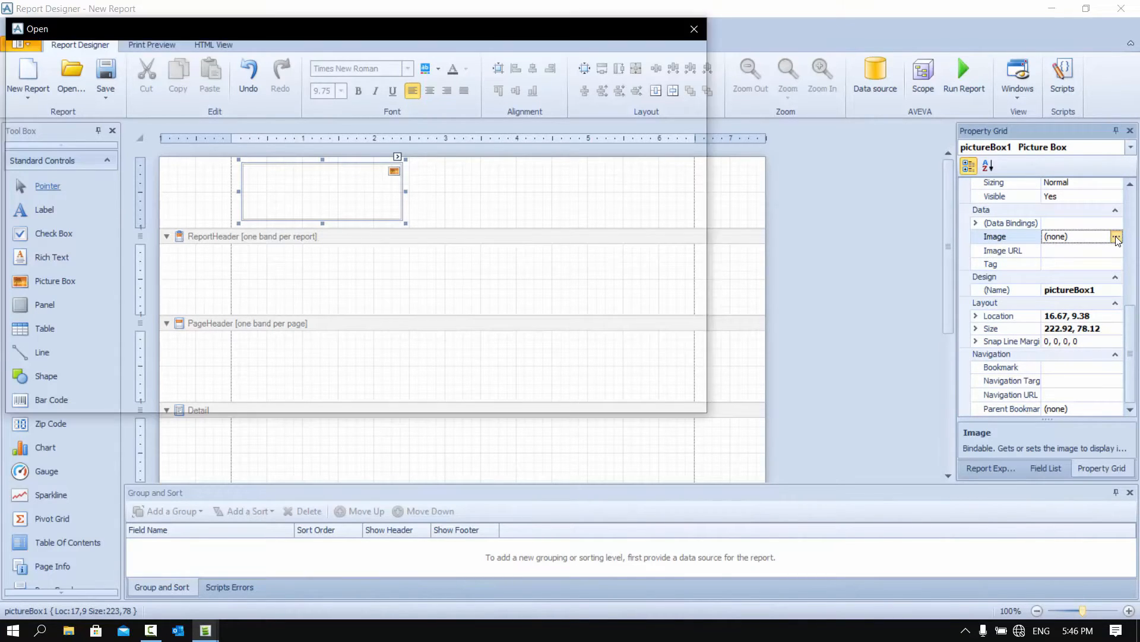
click(1117, 236)
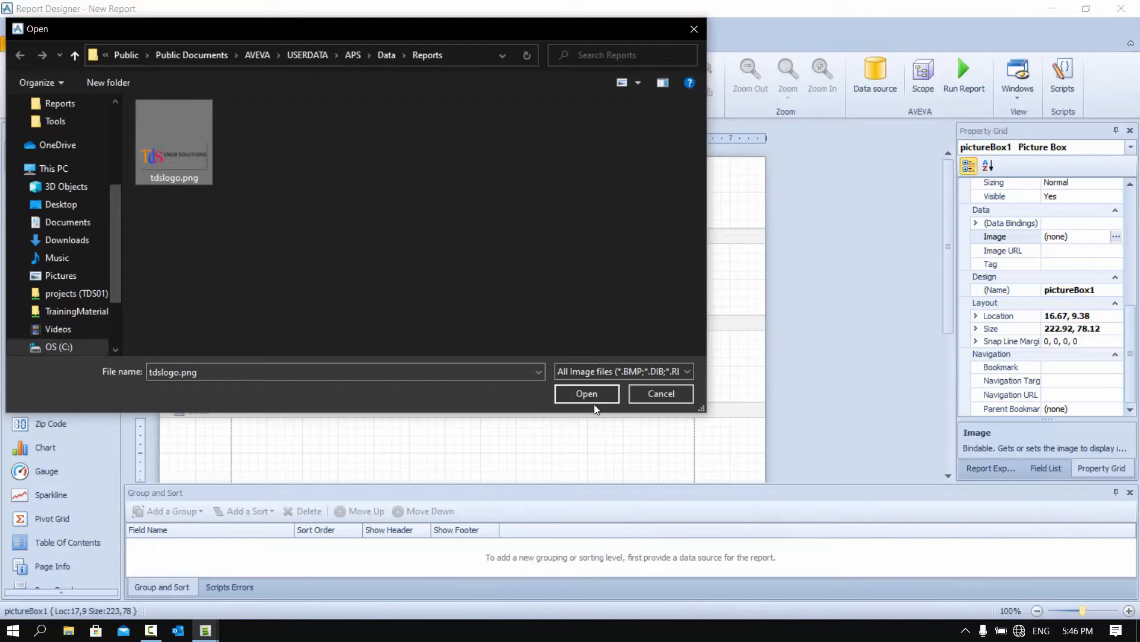
click(587, 393)
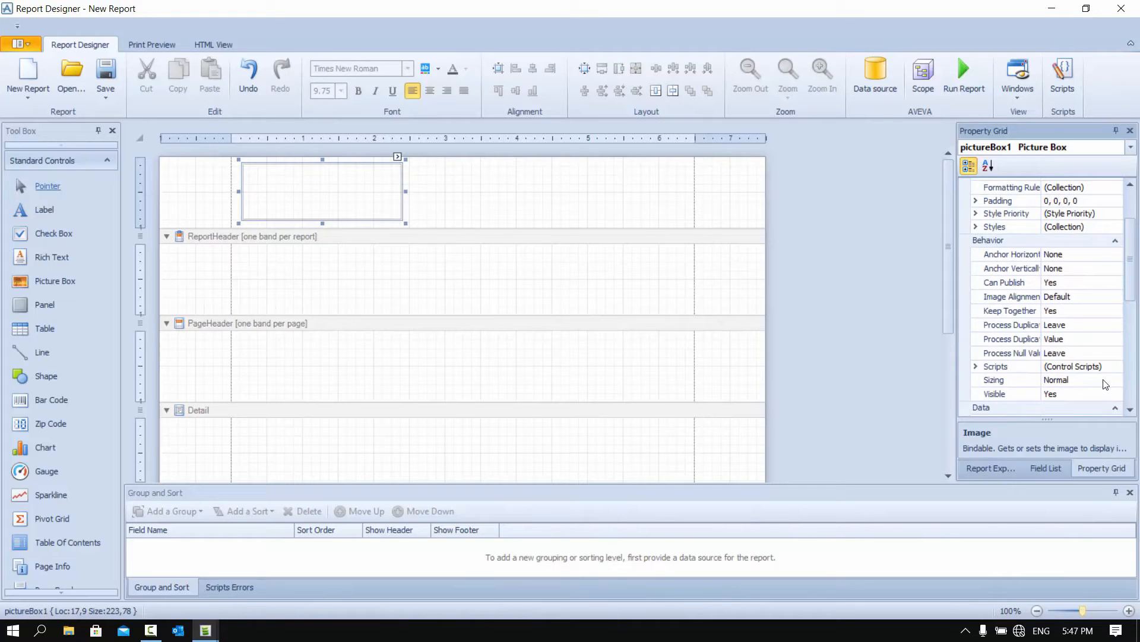
Step: Set the picture box Sizing to Squeeze so the TDS logo fits fully in its box
click(1117, 379)
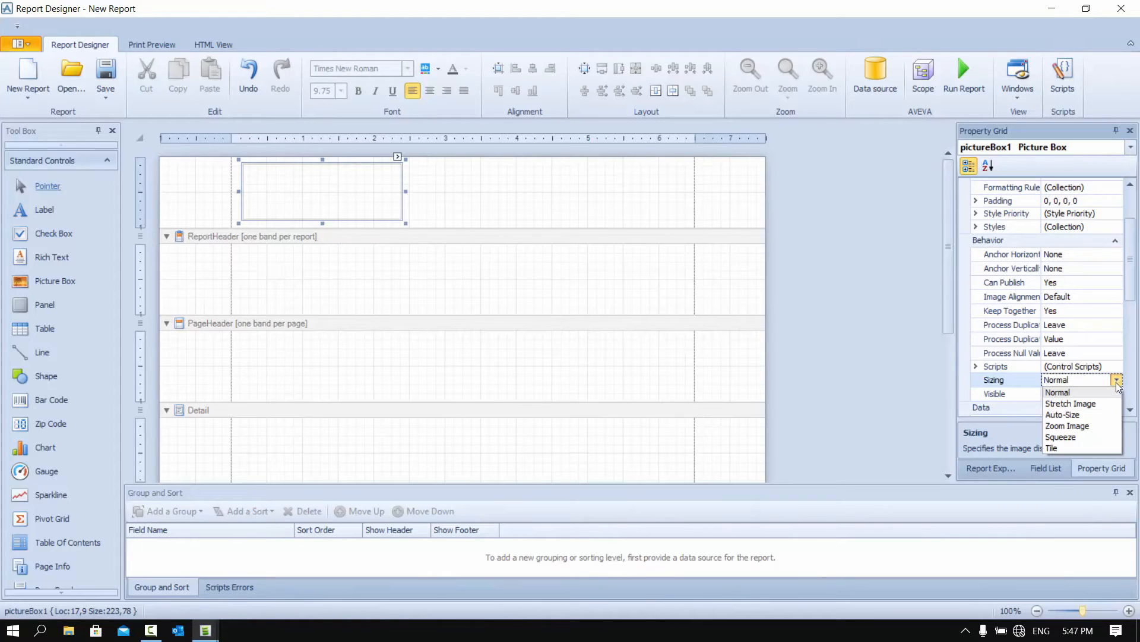
click(1057, 391)
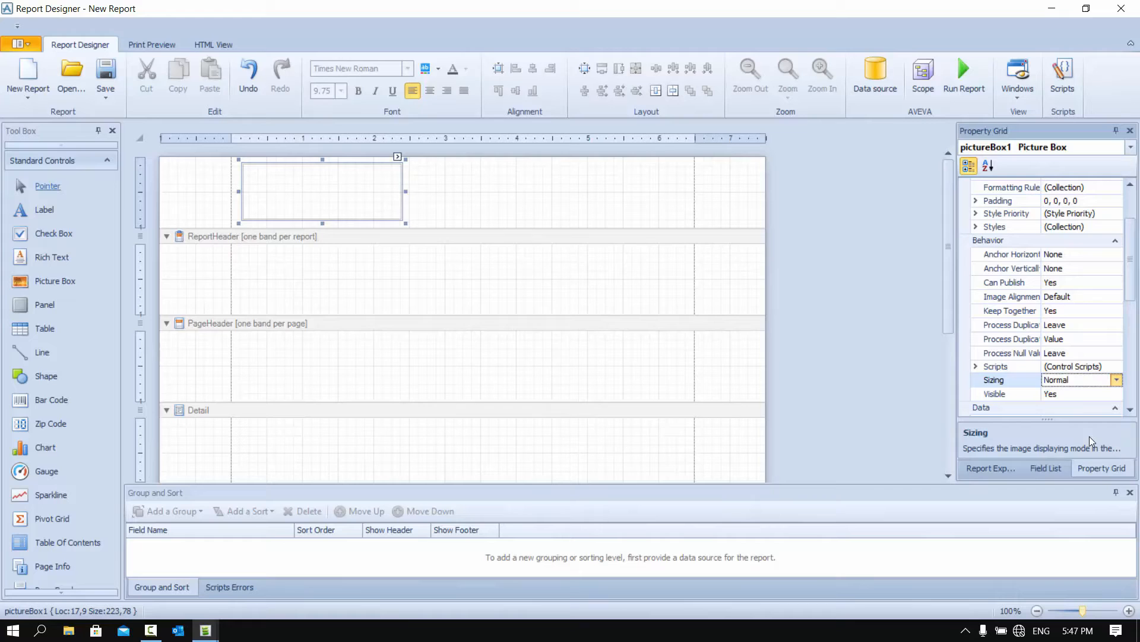
click(1117, 379)
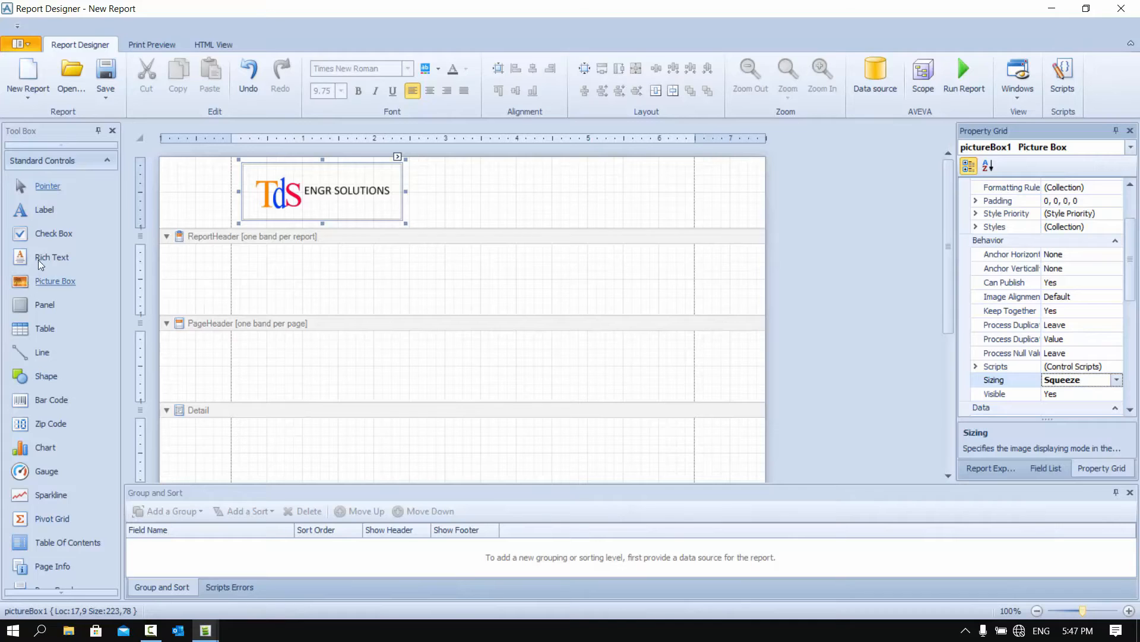
mouse_move(51, 257)
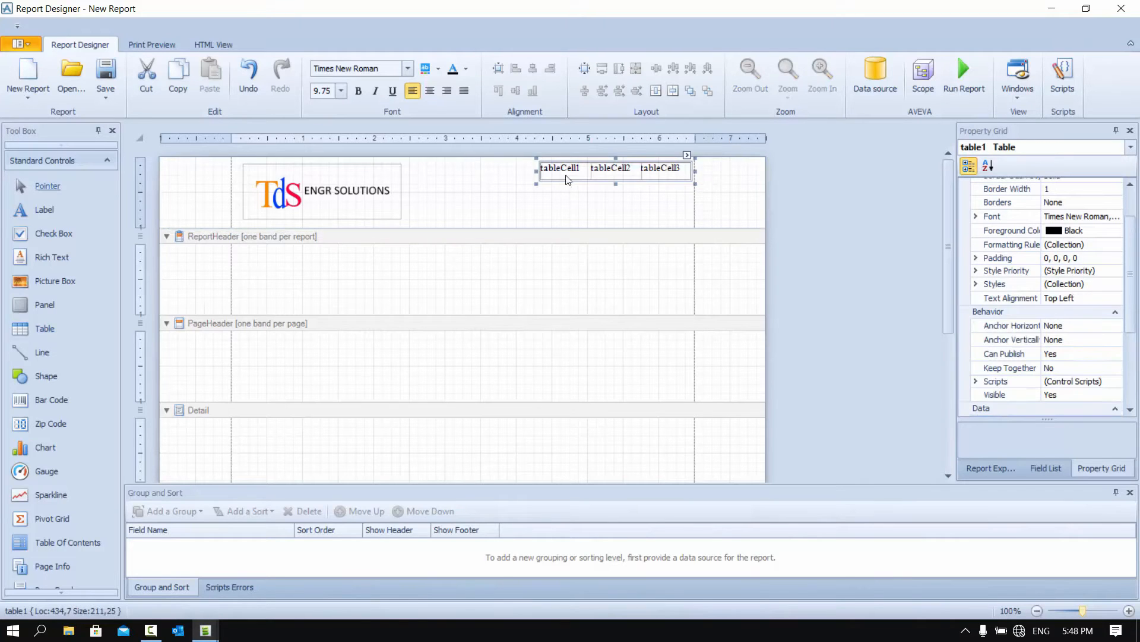
Step: Label the table's first row cells 'Project' and 'TDS Plant'
right_click(661, 168)
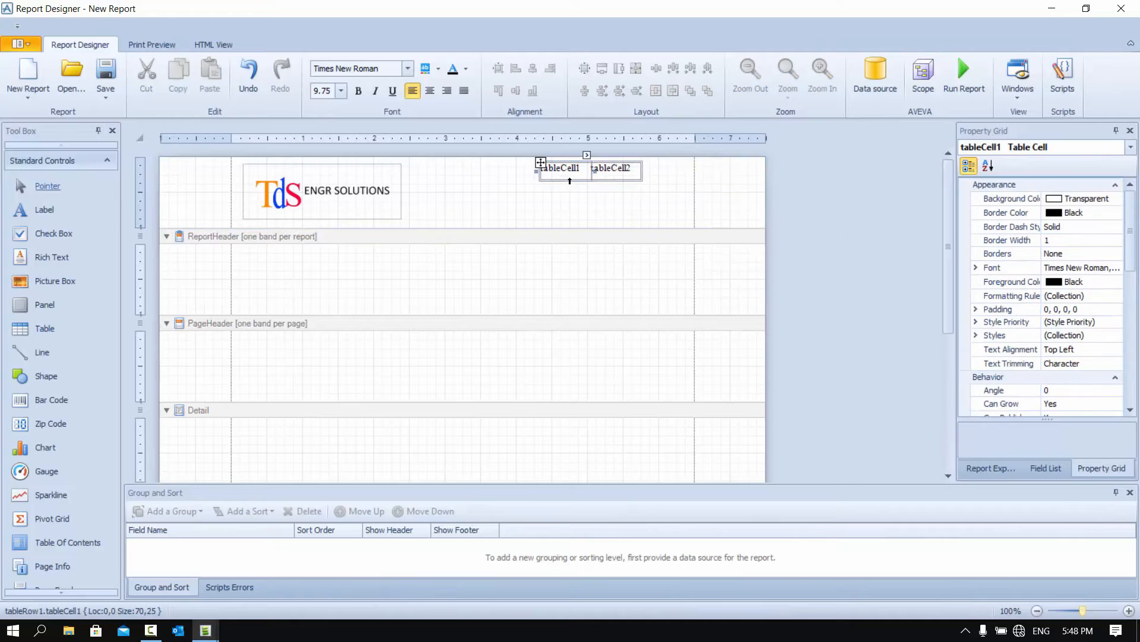
double_click(559, 168)
text(P)
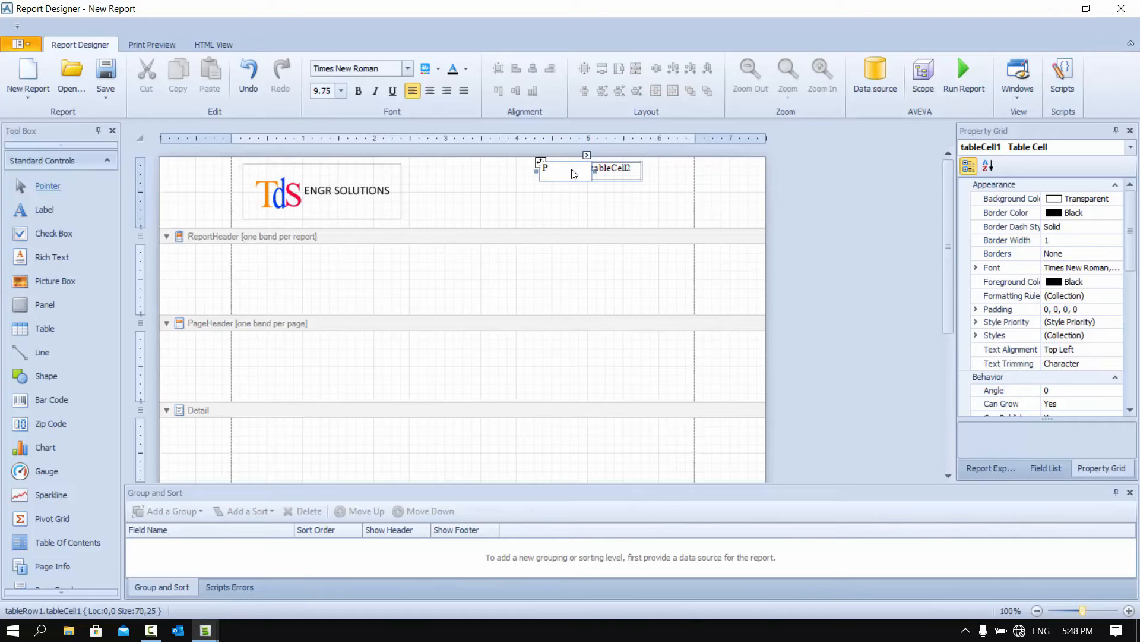
text(roje)
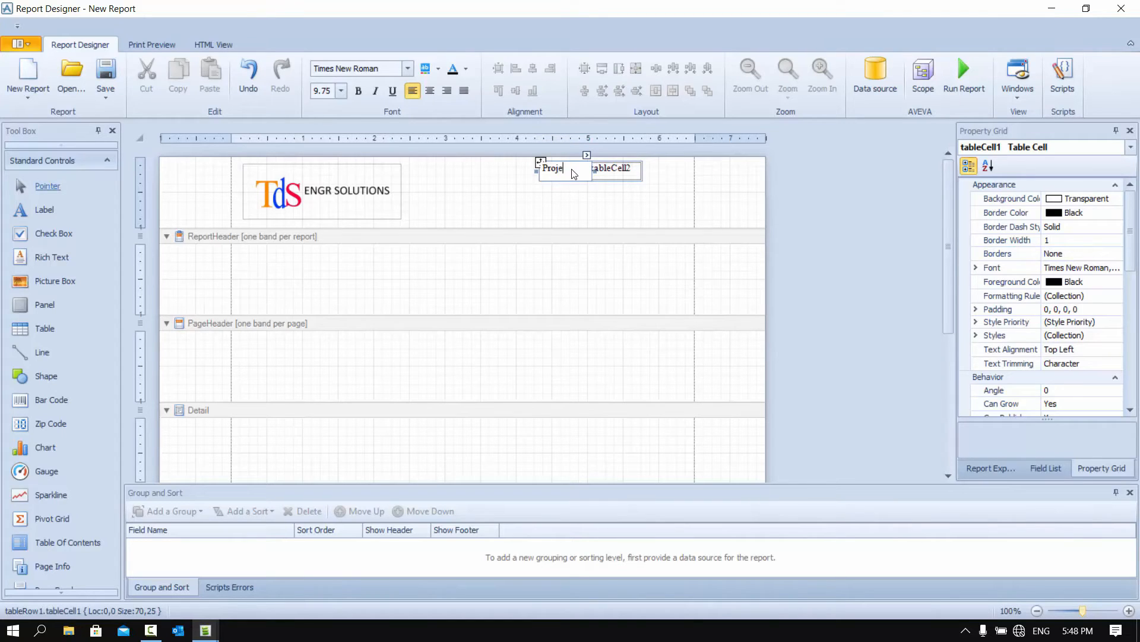
text(ct)
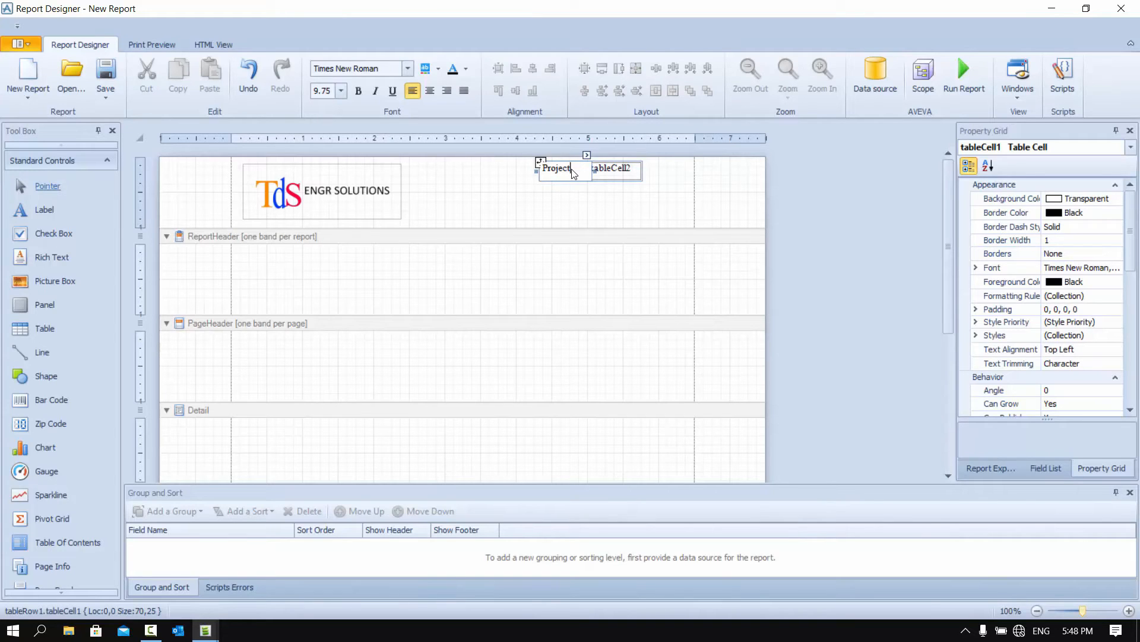
mouse_move(630, 177)
text(T)
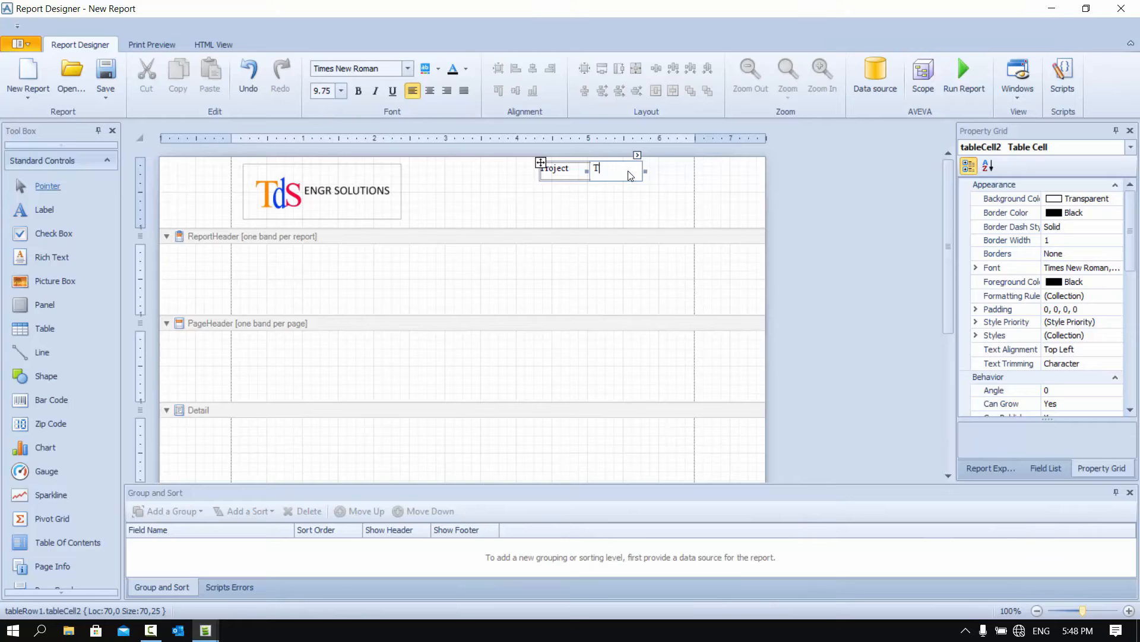
text(DS P)
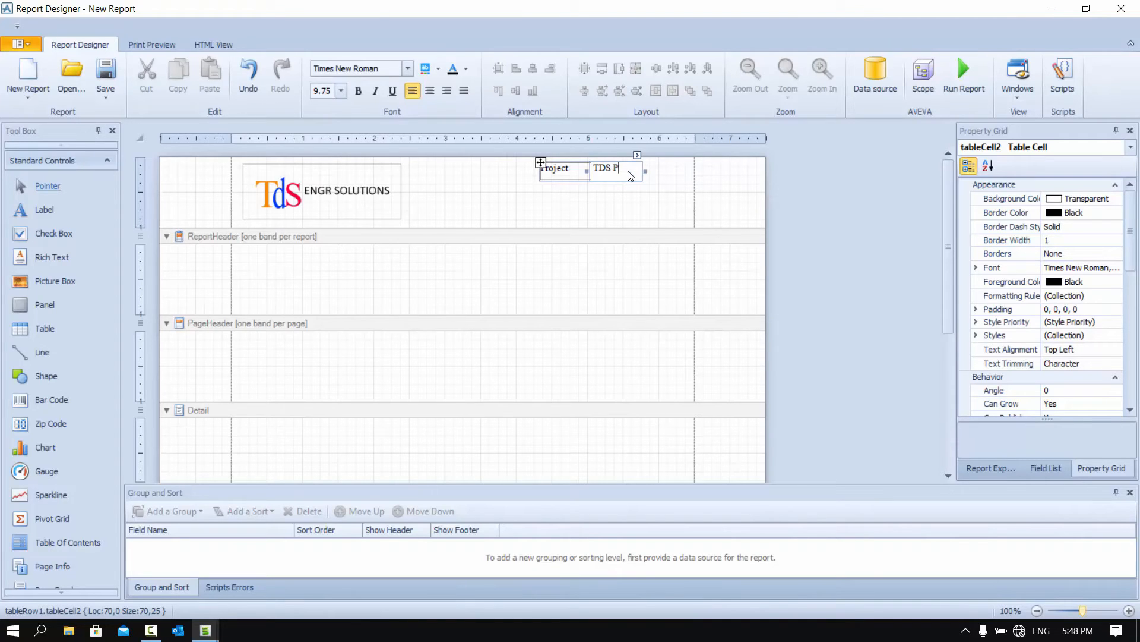
text(lant)
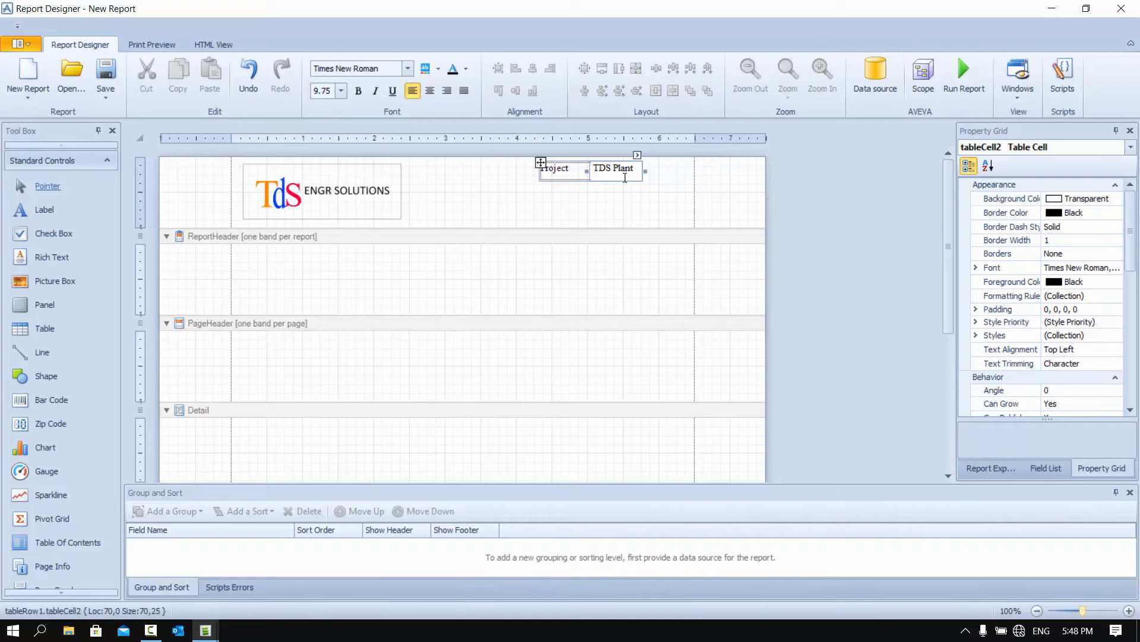
Step: Insert two rows below the Project row, giving the info table three rows
right_click(614, 175)
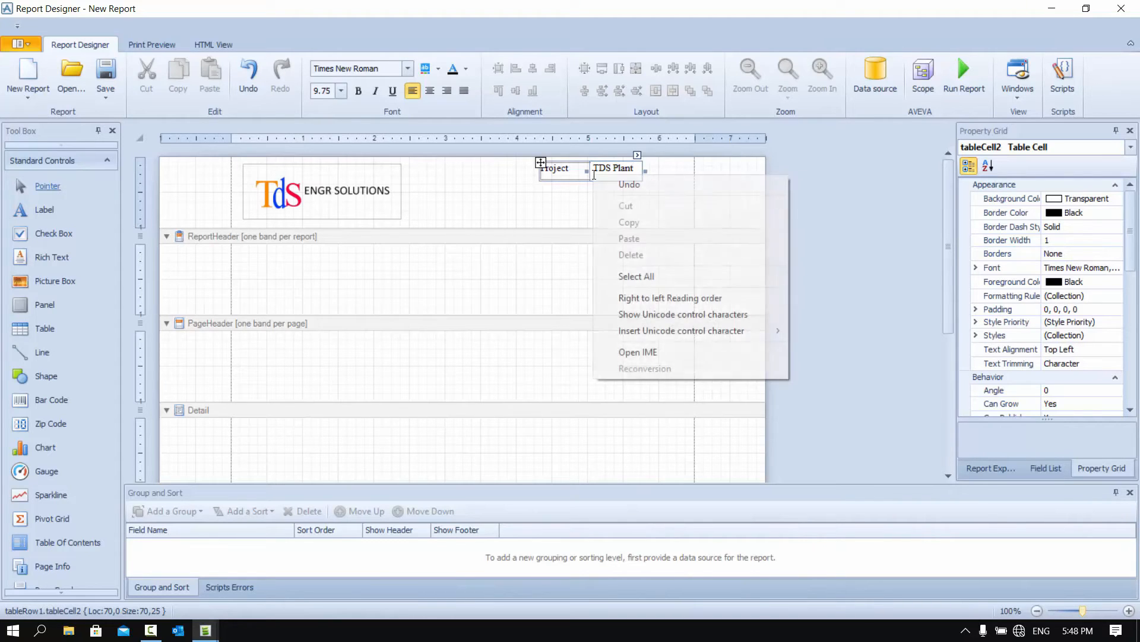
right_click(555, 167)
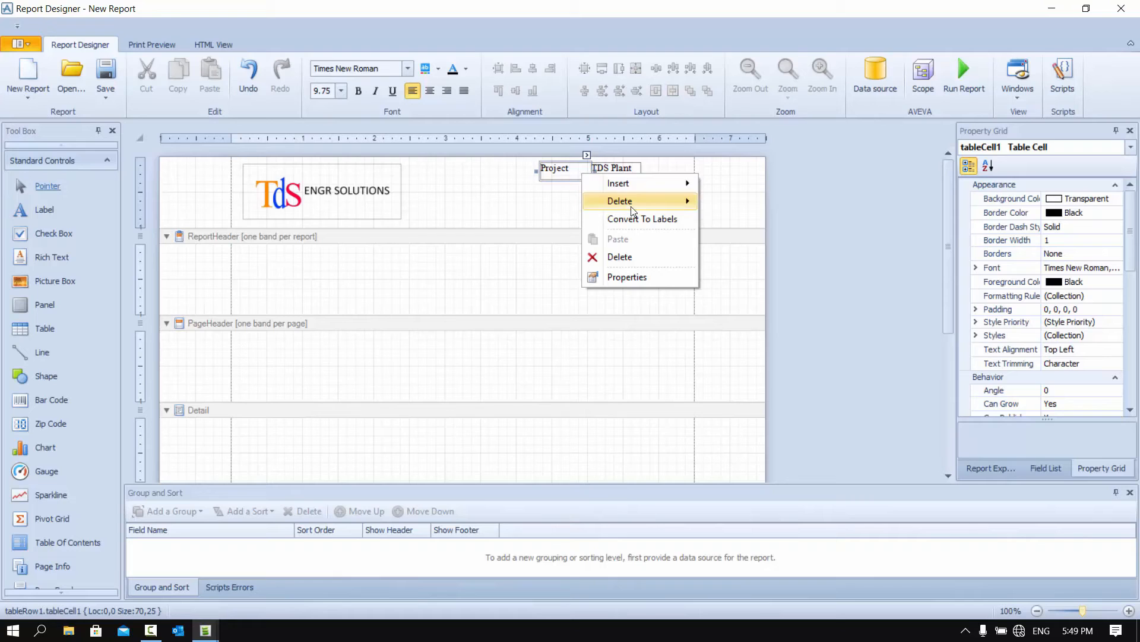
mouse_move(618, 183)
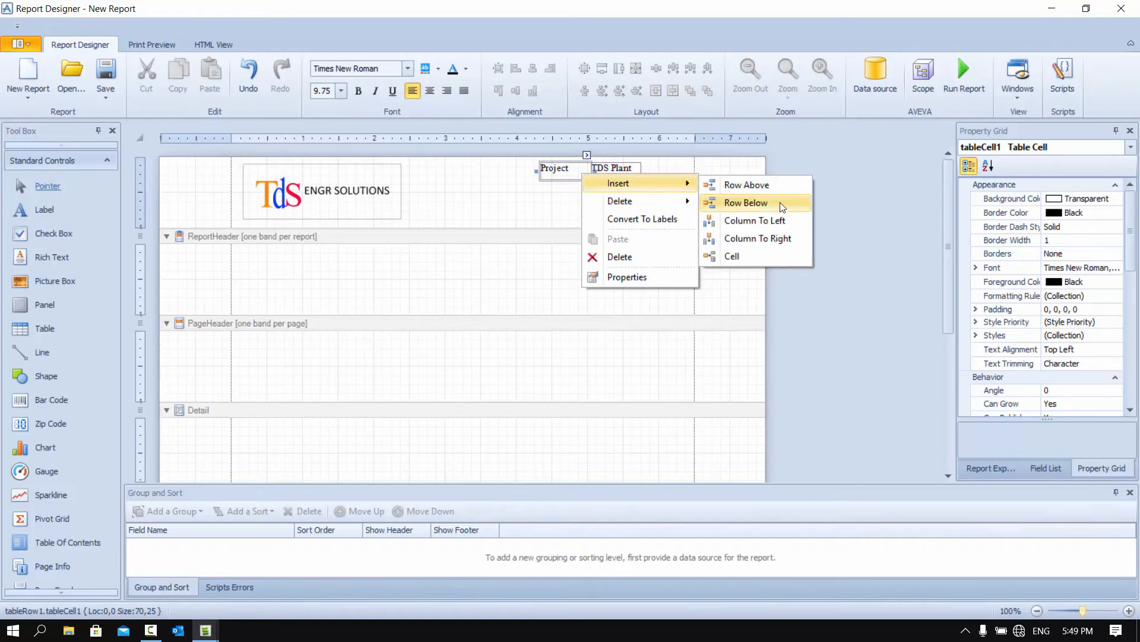
click(746, 202)
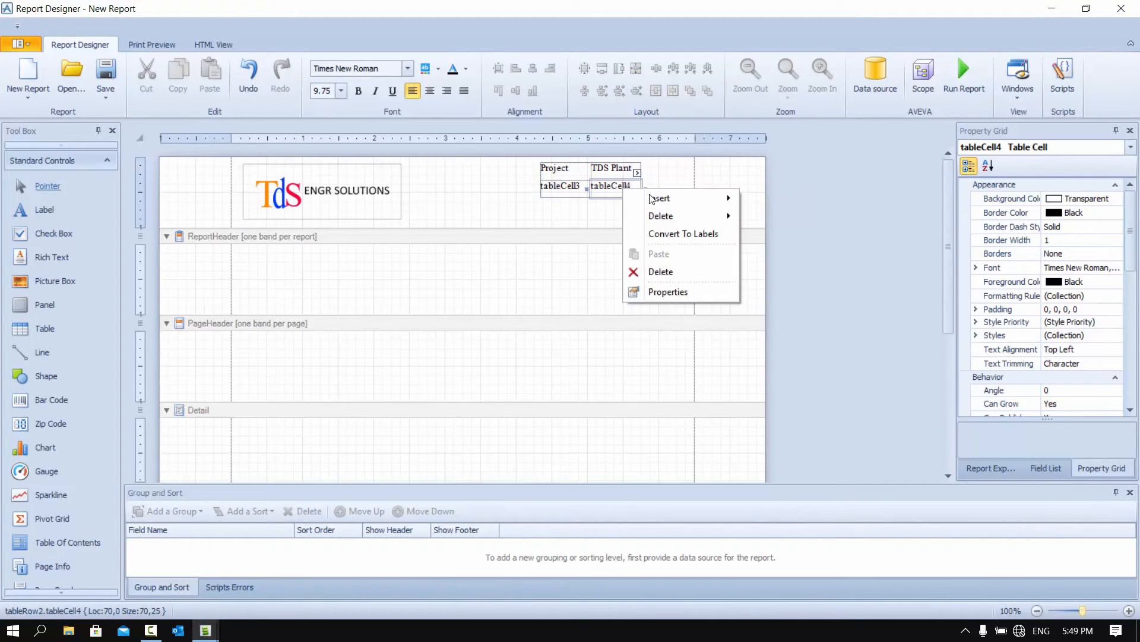
mouse_move(659, 199)
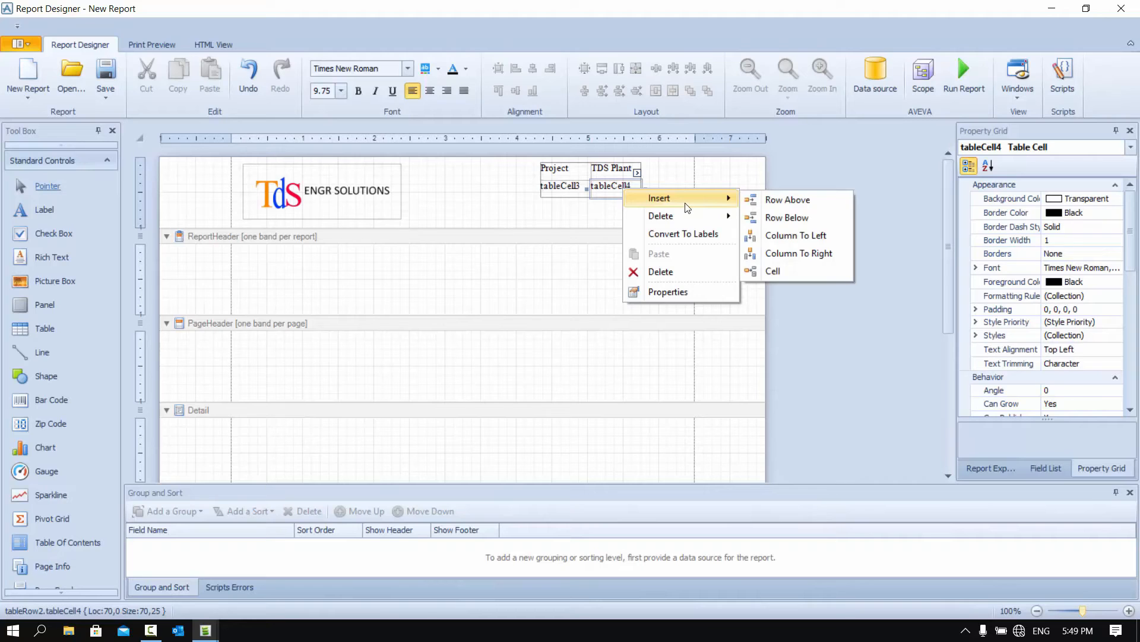
click(789, 226)
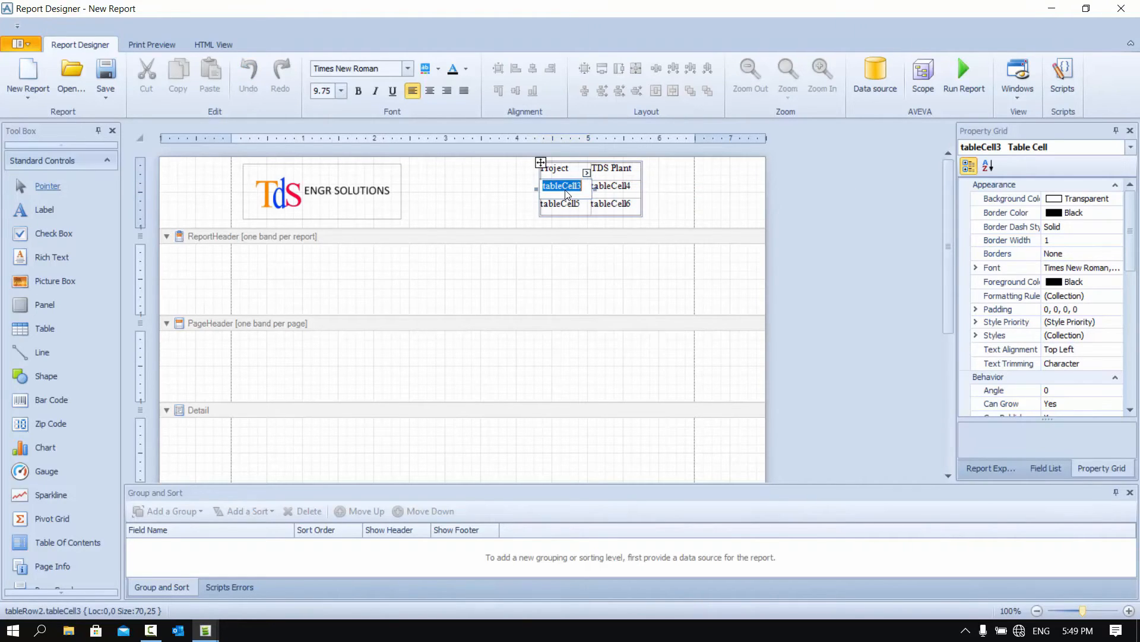
Step: Fill the remaining rows with Report / Equipment List and Version / 1
text(Report)
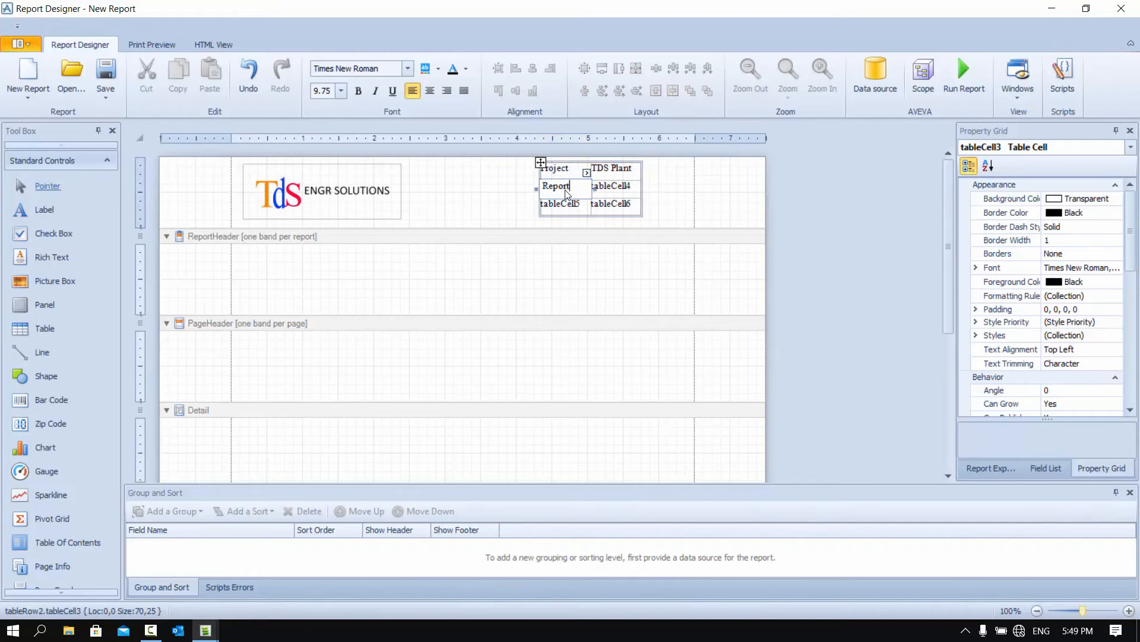
click(610, 185)
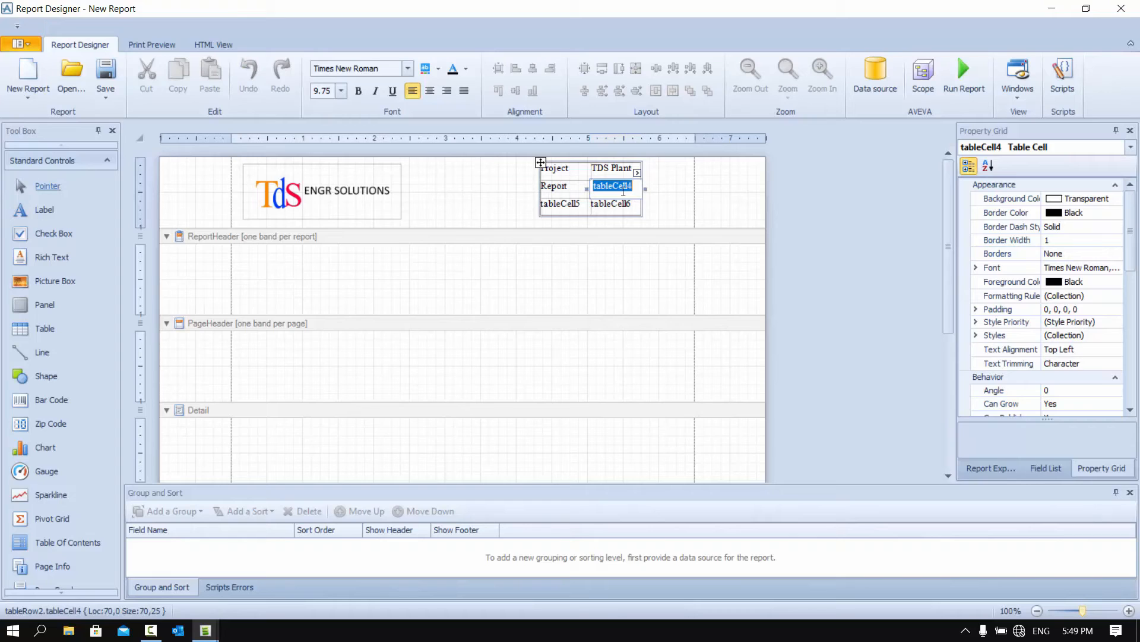
text(Equ)
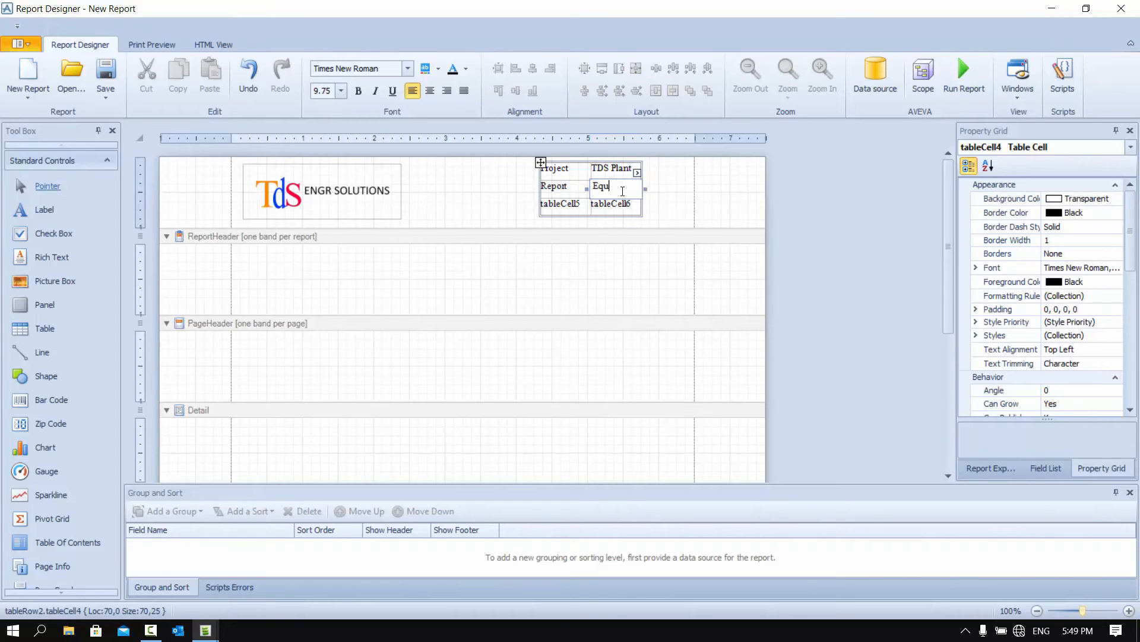
text(Li)
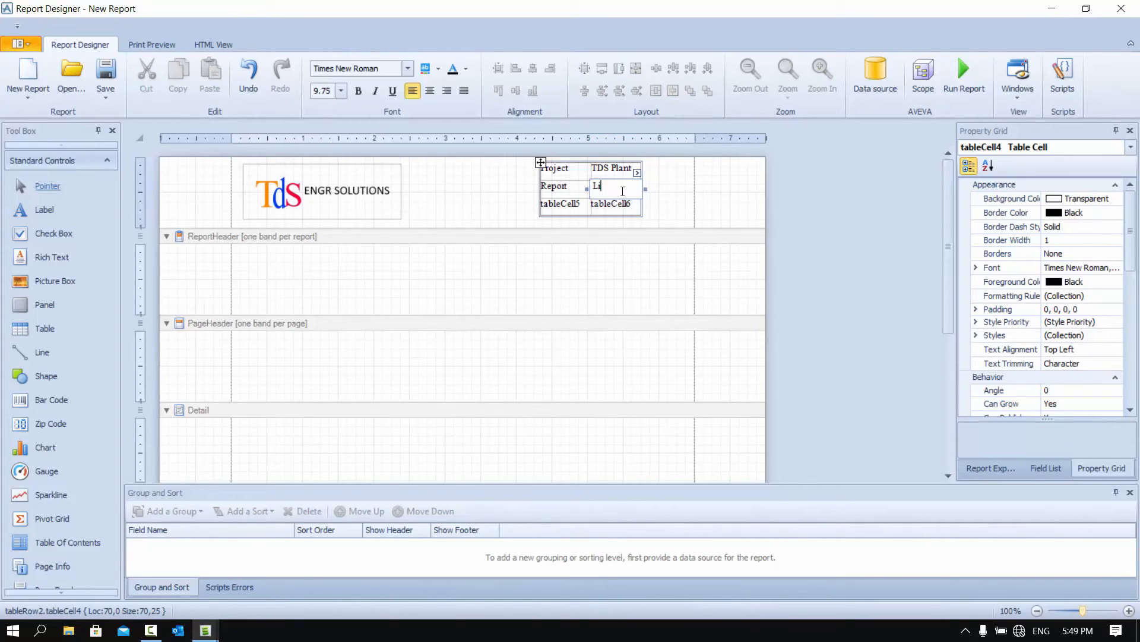
text(st)
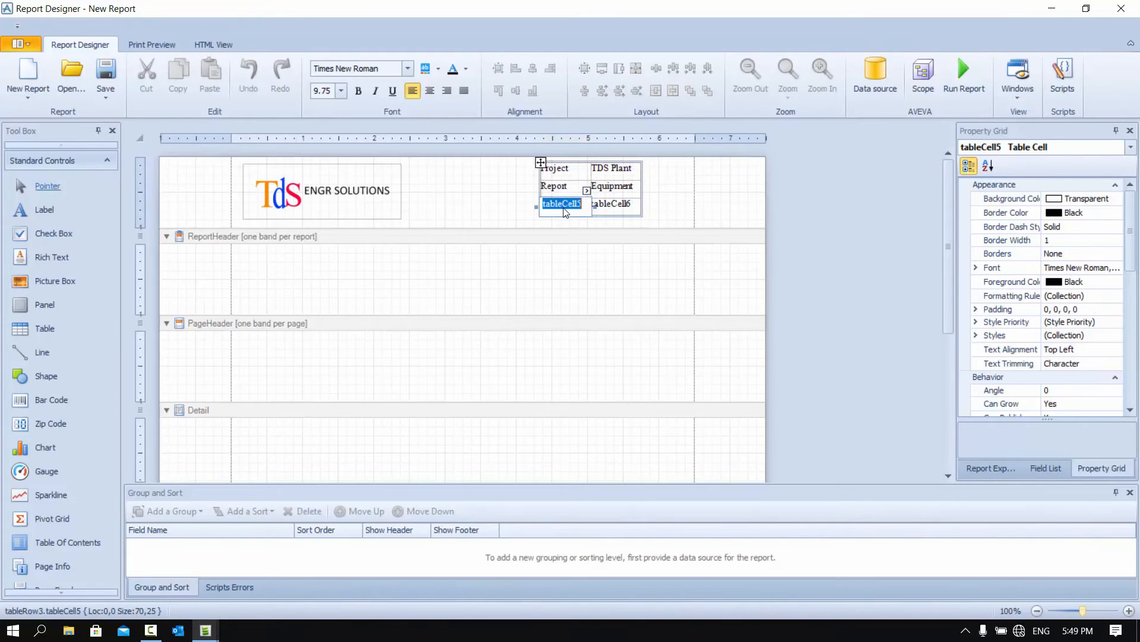
text(Version)
click(614, 203)
text(1)
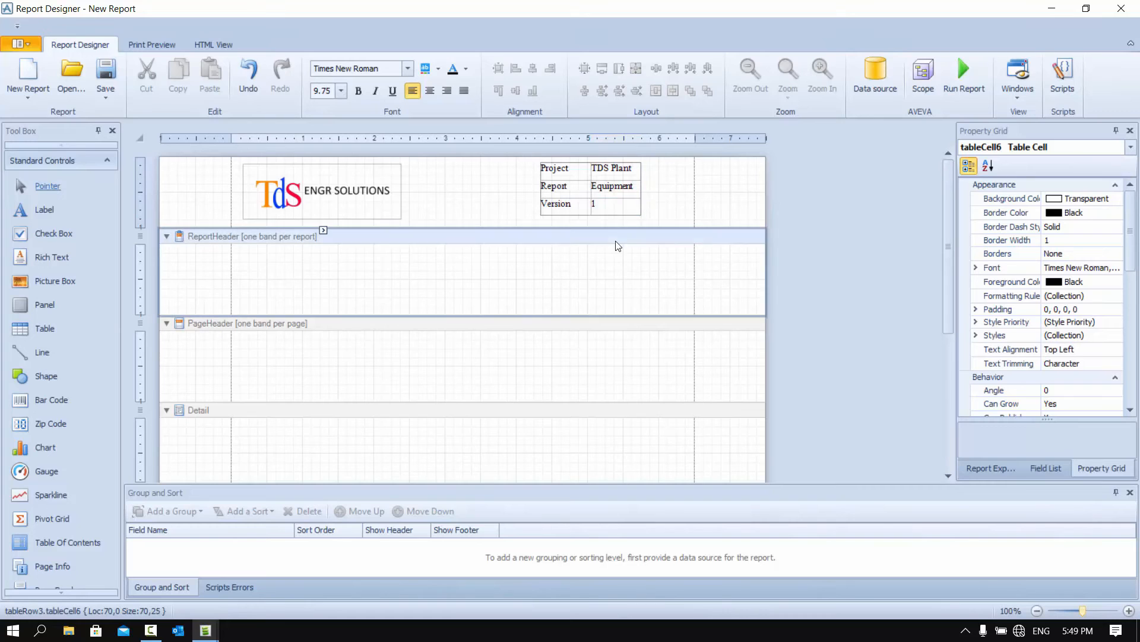
Step: Widen the value column to fit 'Equipment List' and deselect the table
click(611, 185)
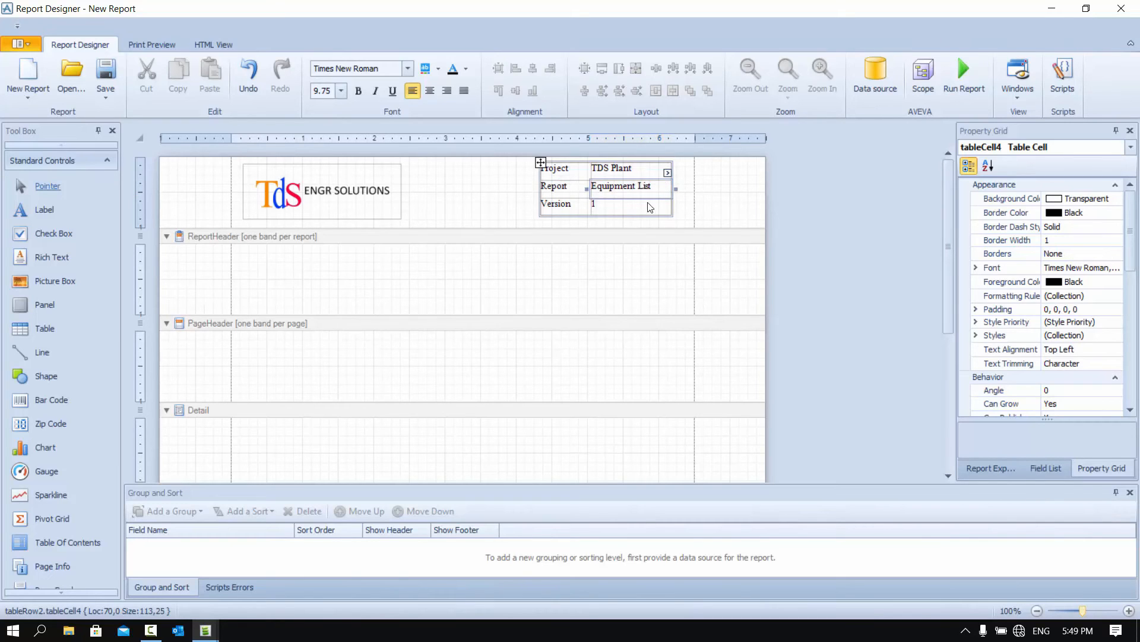
click(466, 191)
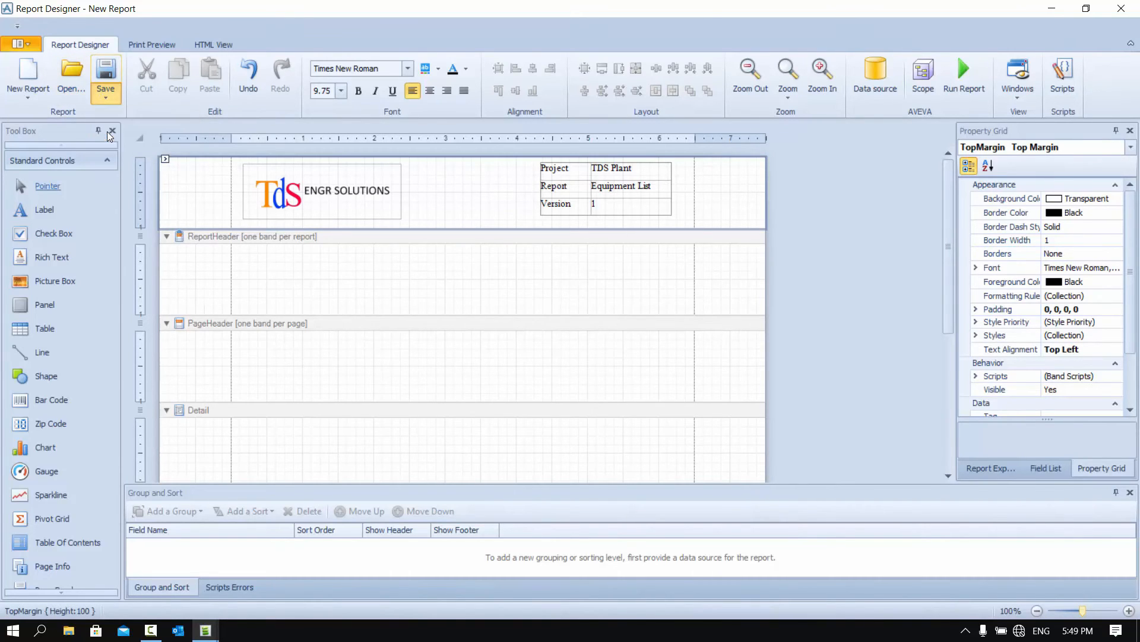
Step: Save the layout template as TDS-EQReport.repx in the Reports folder
click(105, 72)
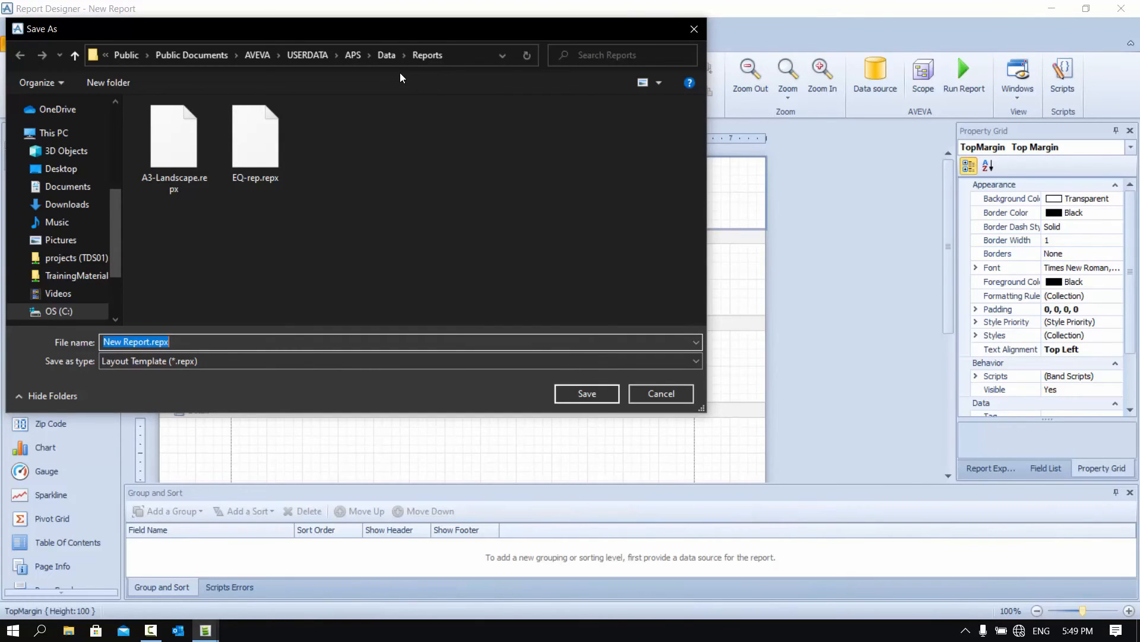
mouse_move(303, 340)
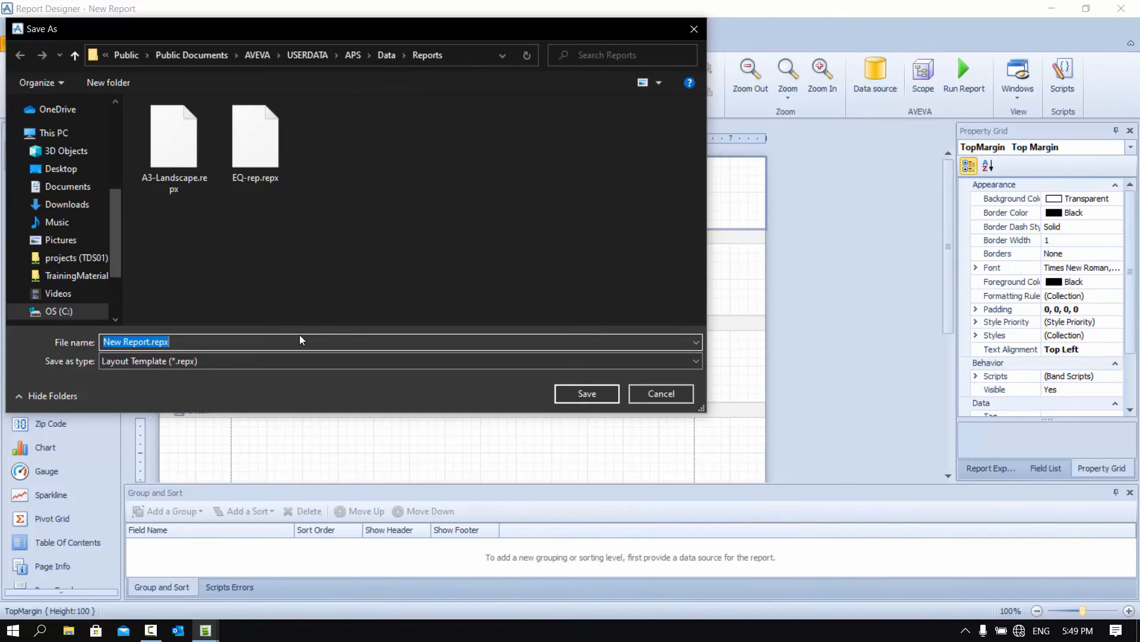
text(TDS-EQ)
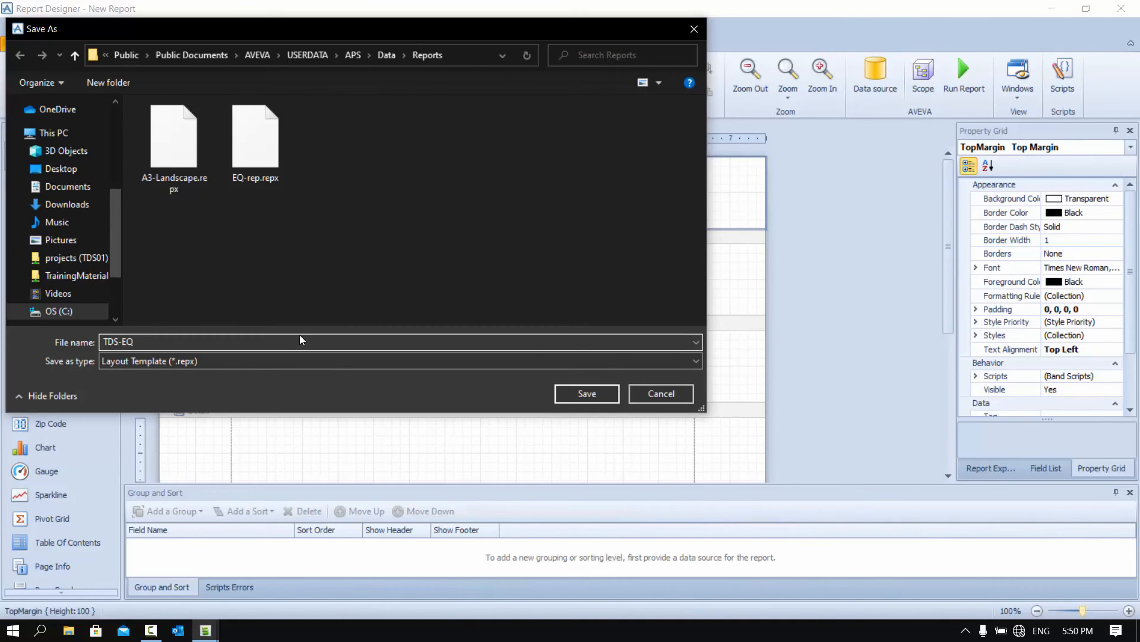
text(Report)
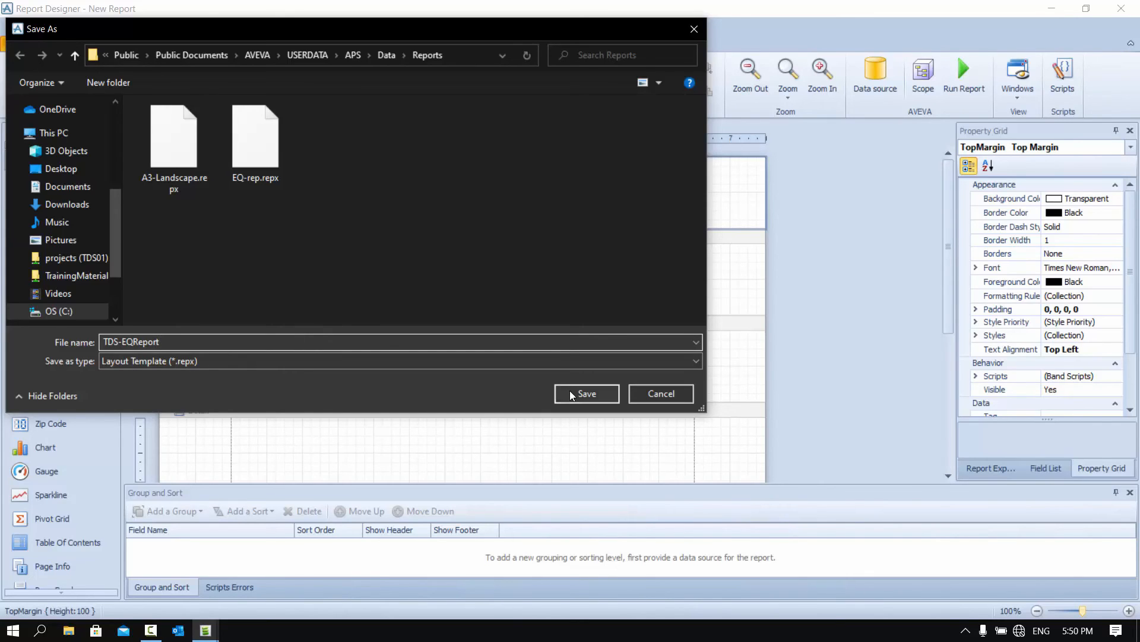
click(586, 394)
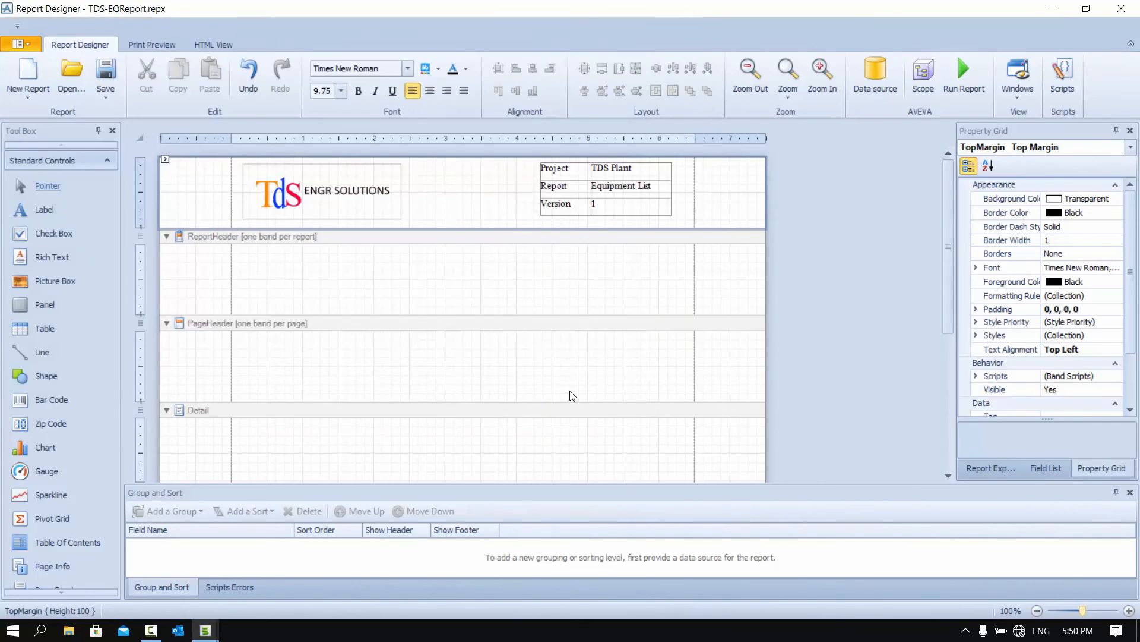